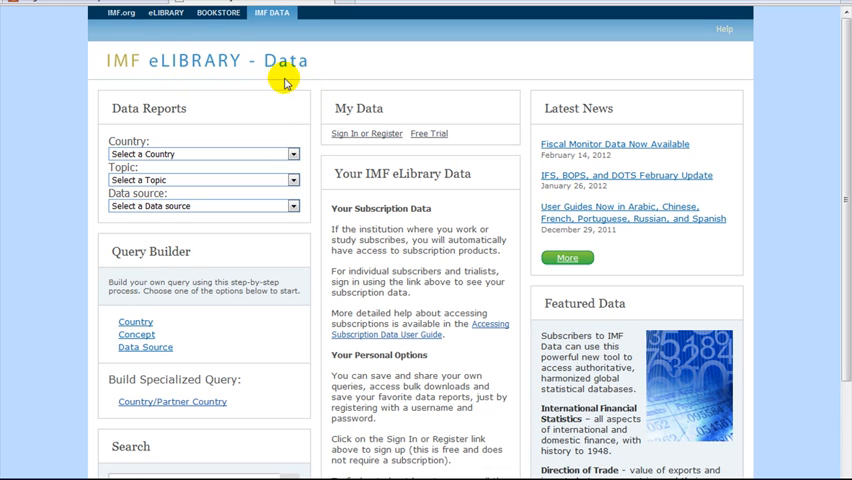
mouse_move(390, 124)
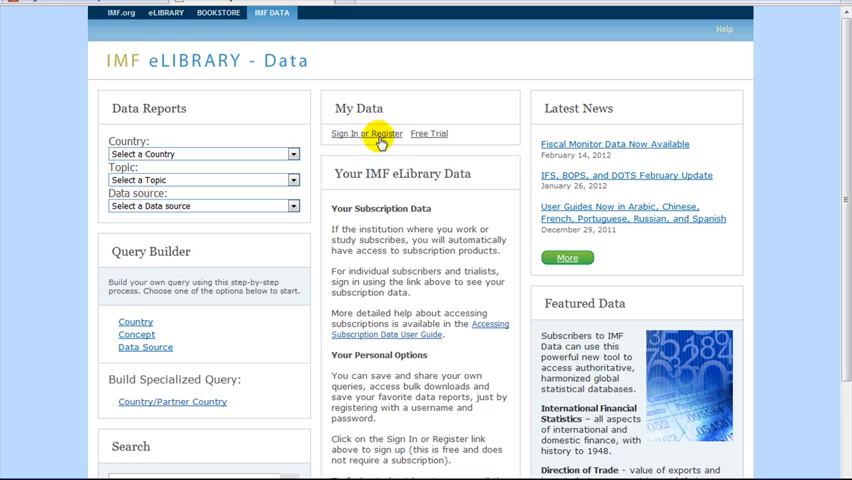
mouse_move(344, 140)
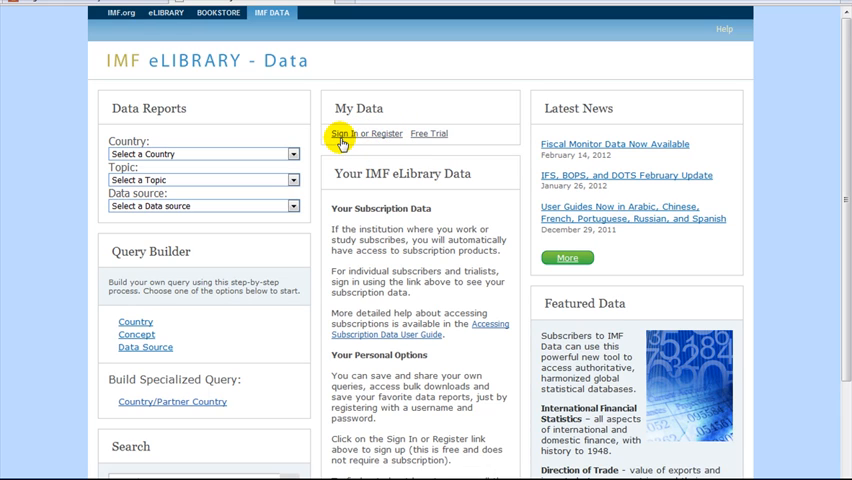
mouse_move(284, 148)
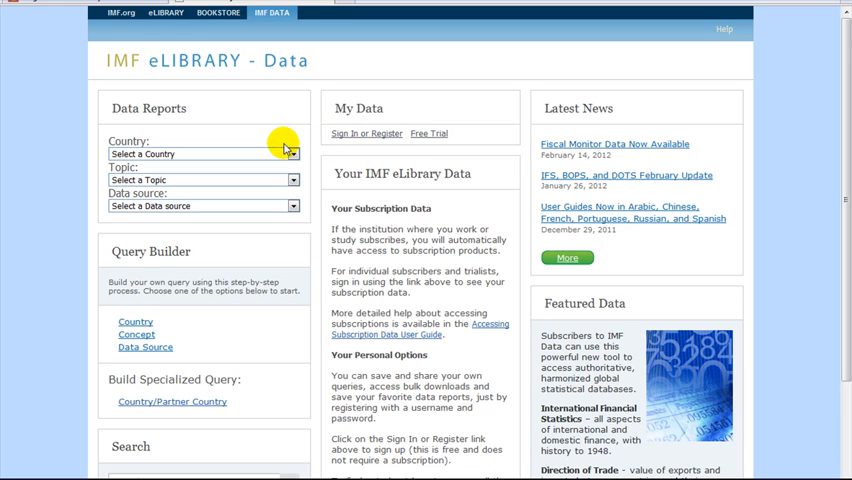
mouse_move(212, 216)
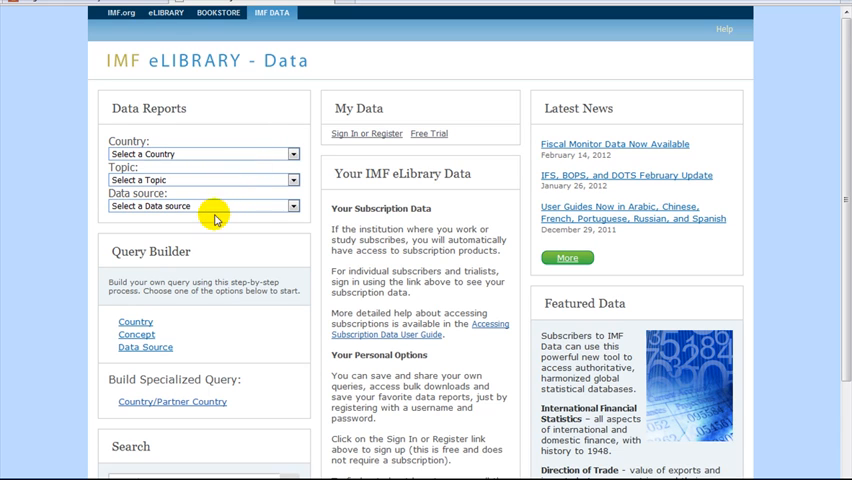
mouse_move(126, 264)
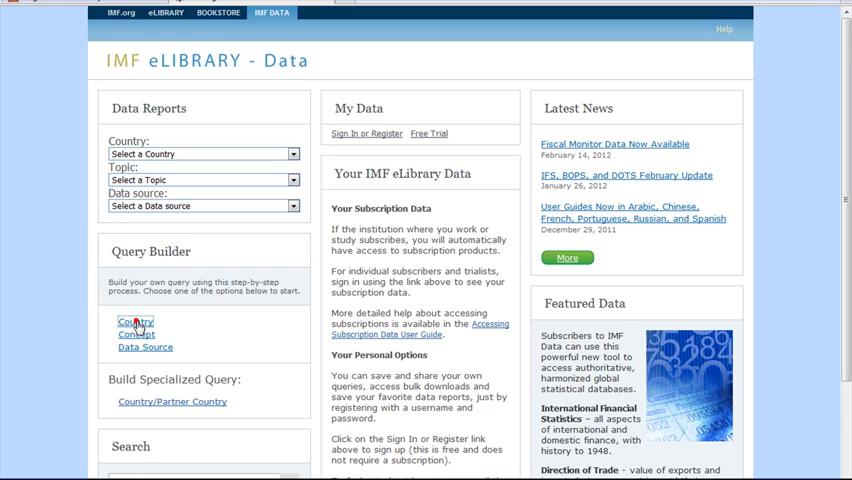
Choose Argentina as the only country under Countries and Entities in the Query Builder
left_click(134, 320)
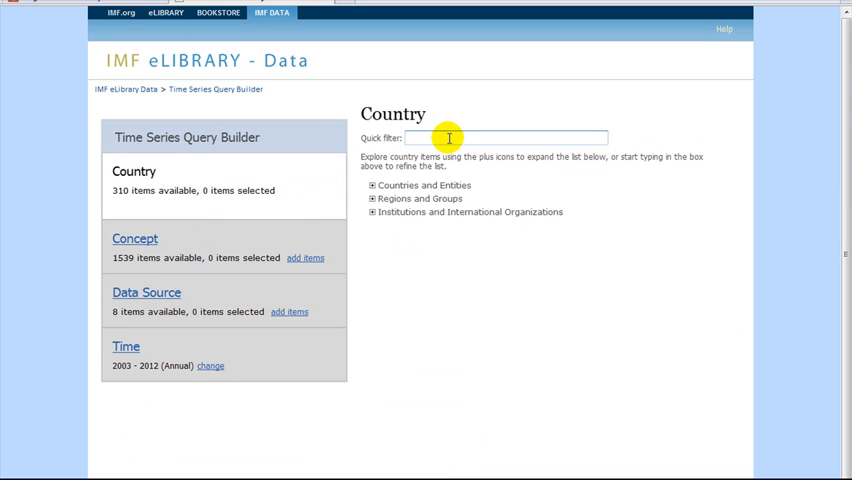
mouse_move(396, 184)
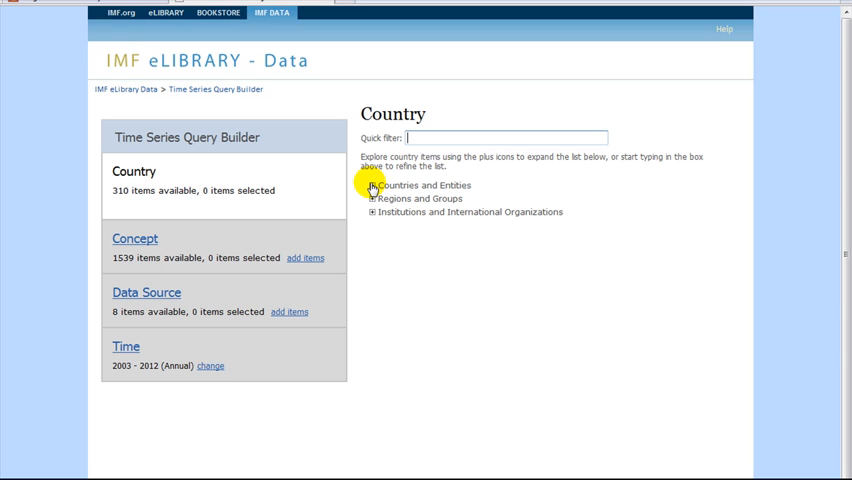
left_click(372, 184)
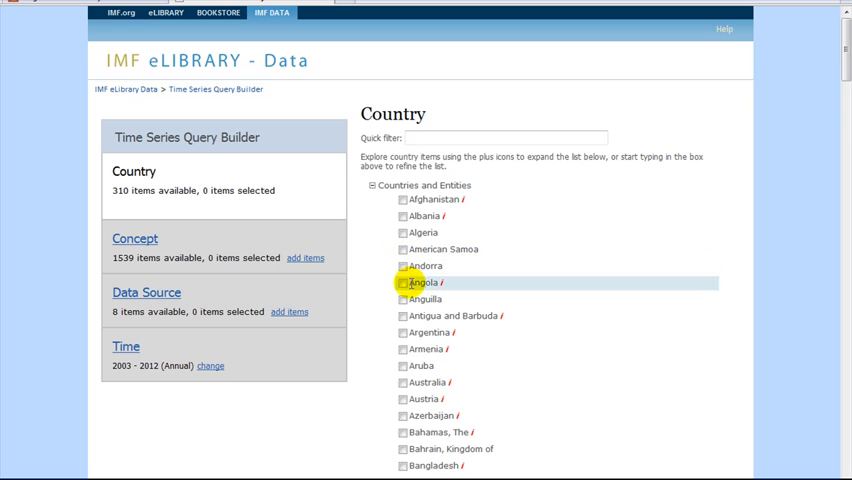
left_click(404, 332)
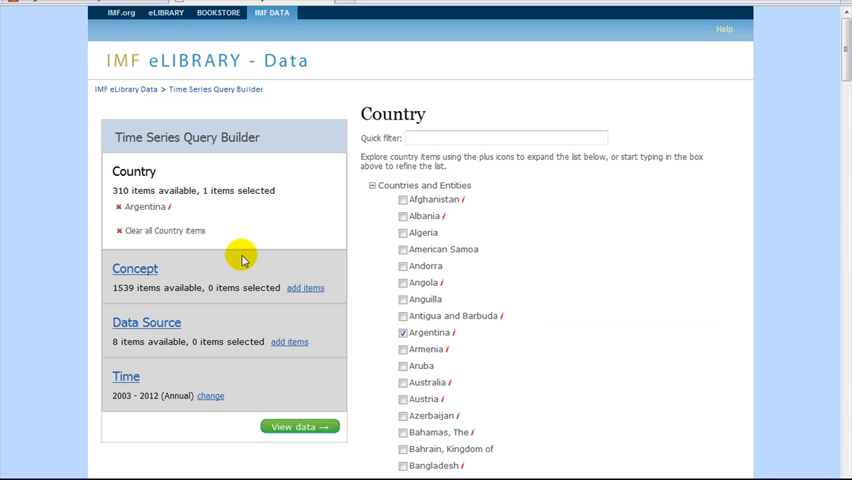
mouse_move(200, 302)
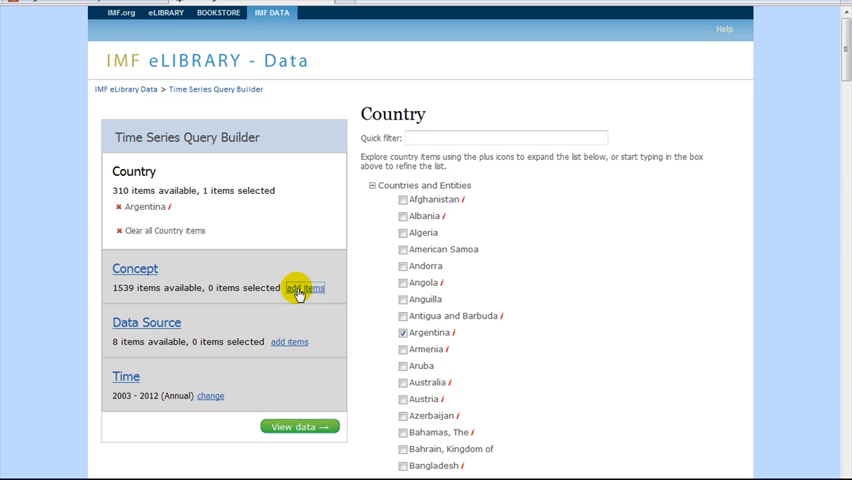
Filter concepts by 'consumer prices' and select Consumer Prices, All items
left_click(304, 288)
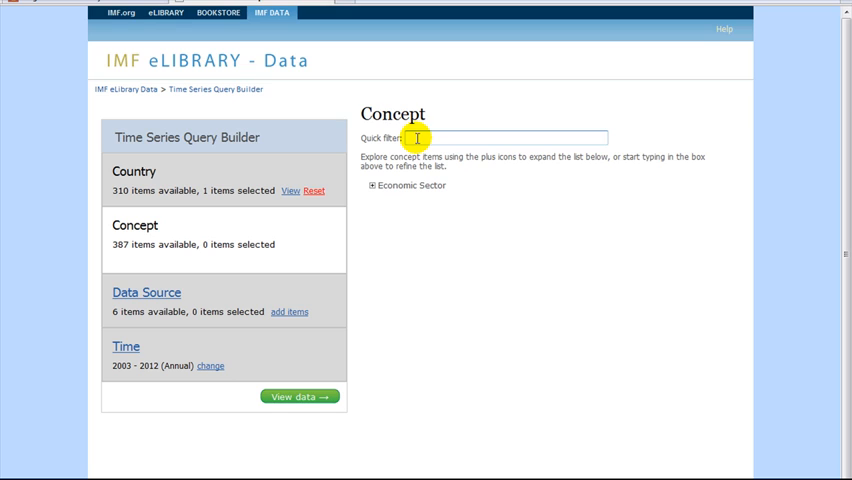
type("consumer")
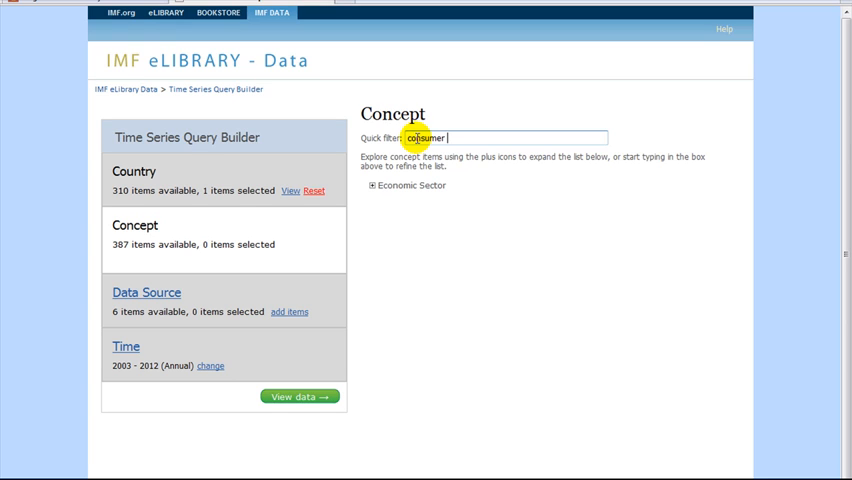
type("prices")
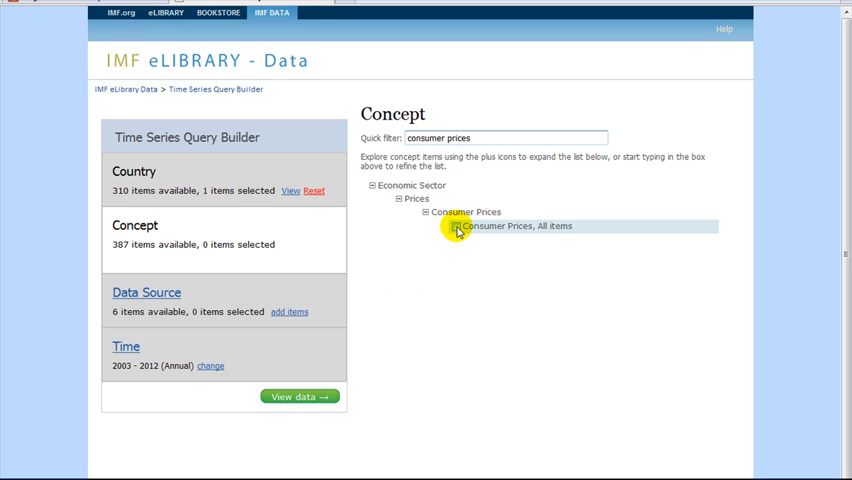
left_click(456, 226)
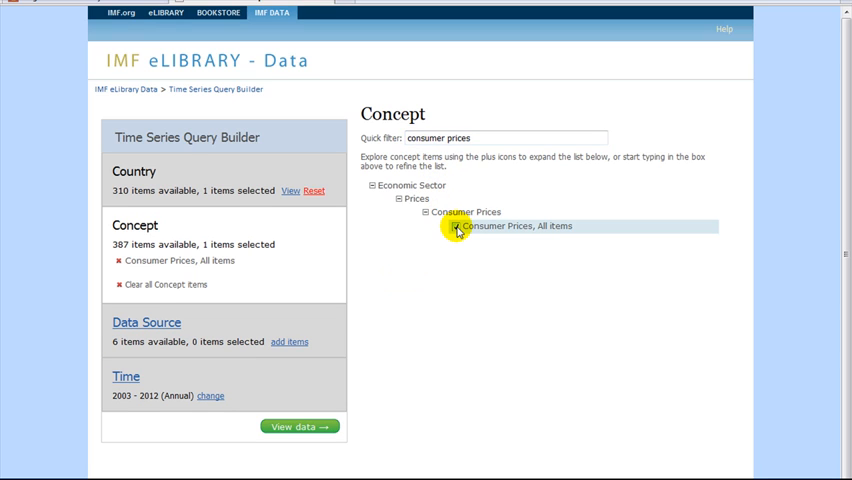
left_click(456, 226)
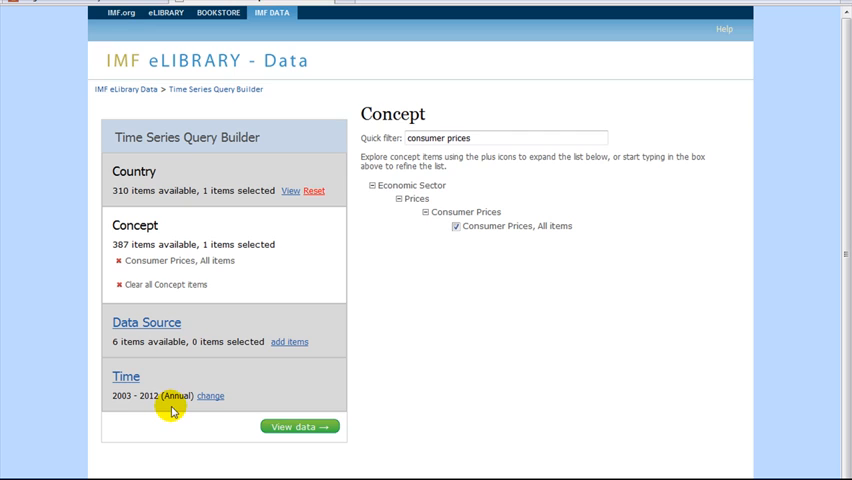
mouse_move(150, 408)
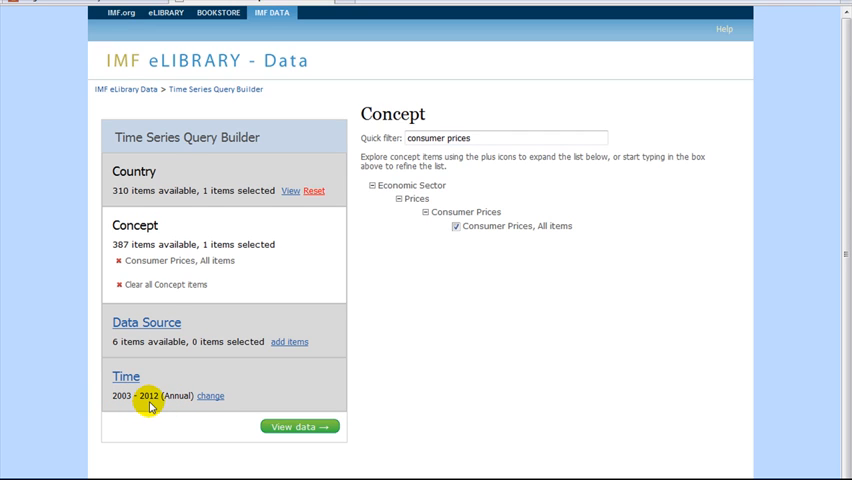
mouse_move(188, 408)
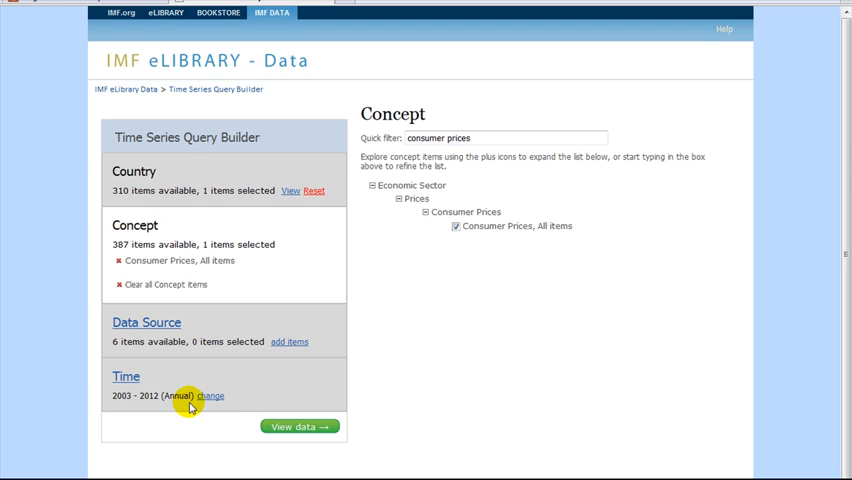
Include quarterly data alongside annual and set the start year to 1990
left_click(208, 396)
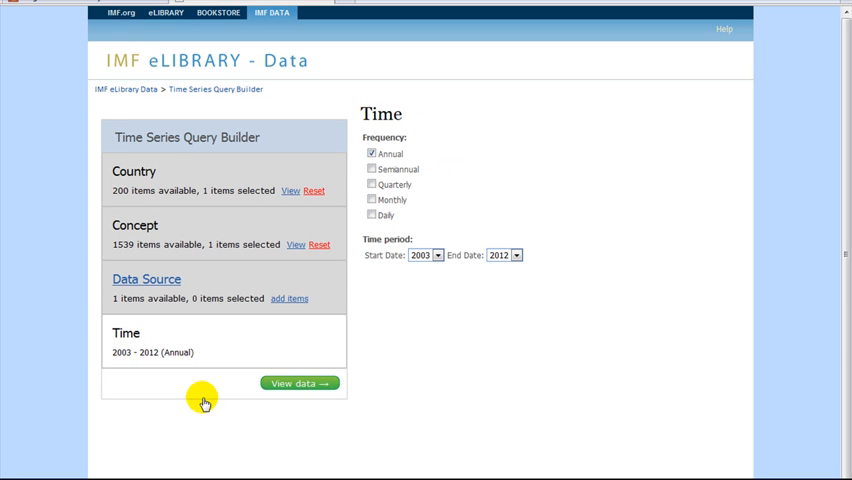
mouse_move(246, 332)
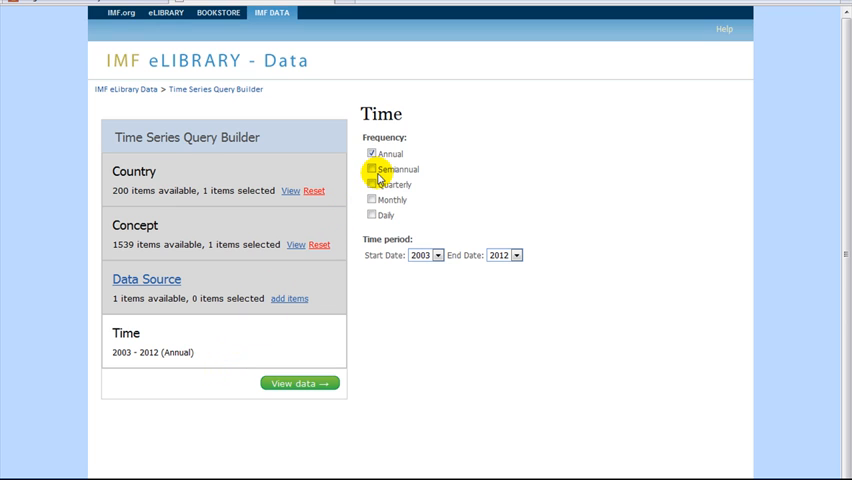
left_click(372, 184)
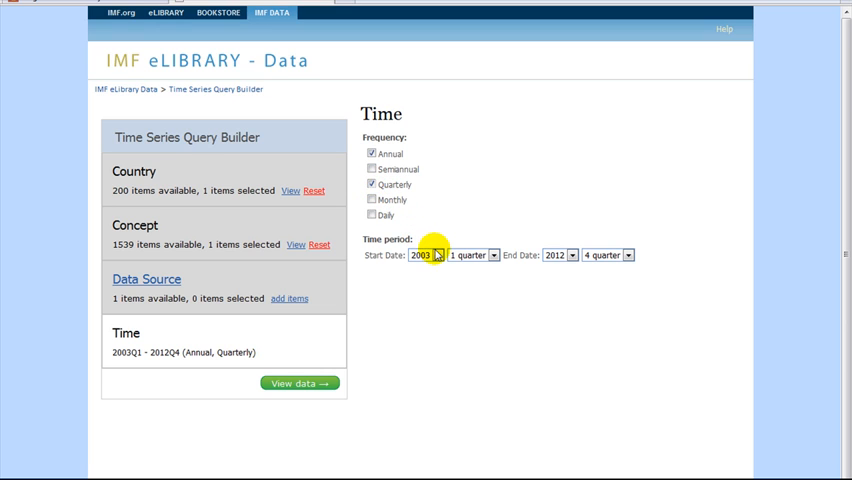
left_click(436, 256)
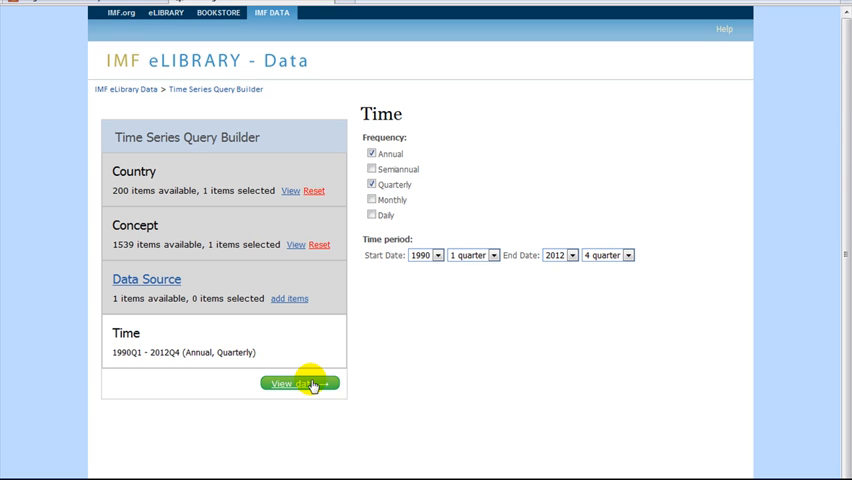
mouse_move(368, 388)
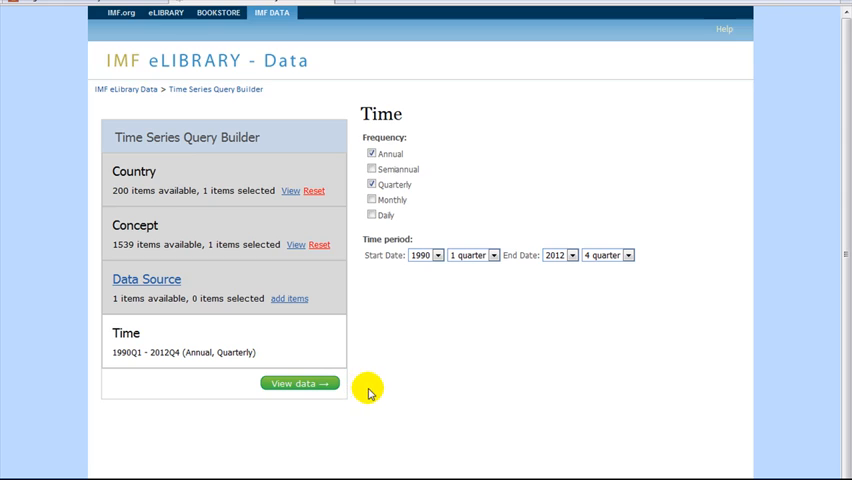
View the results table of Argentina consumer prices from 1990 onward
left_click(300, 384)
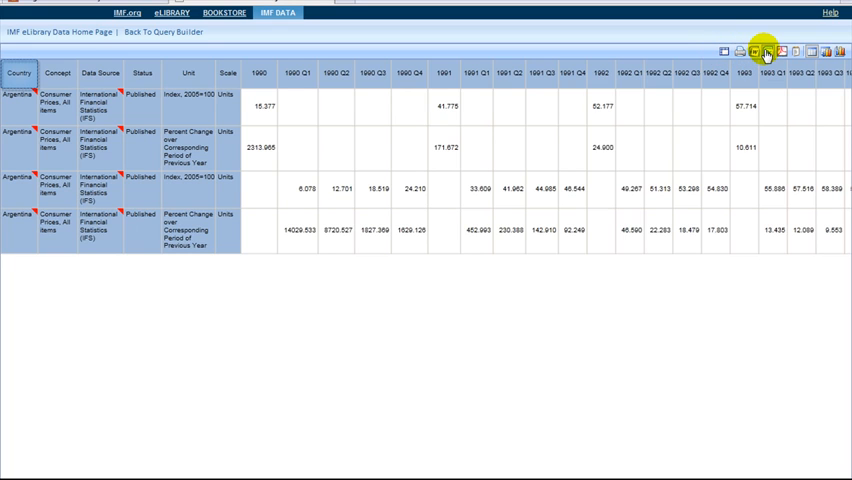
mouse_move(816, 52)
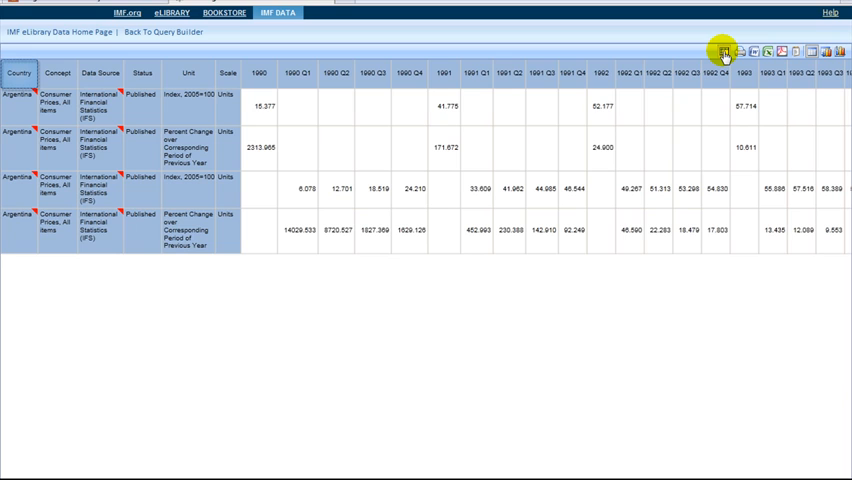
Switch the results table to advanced mode with column and row layout settings
left_click(722, 52)
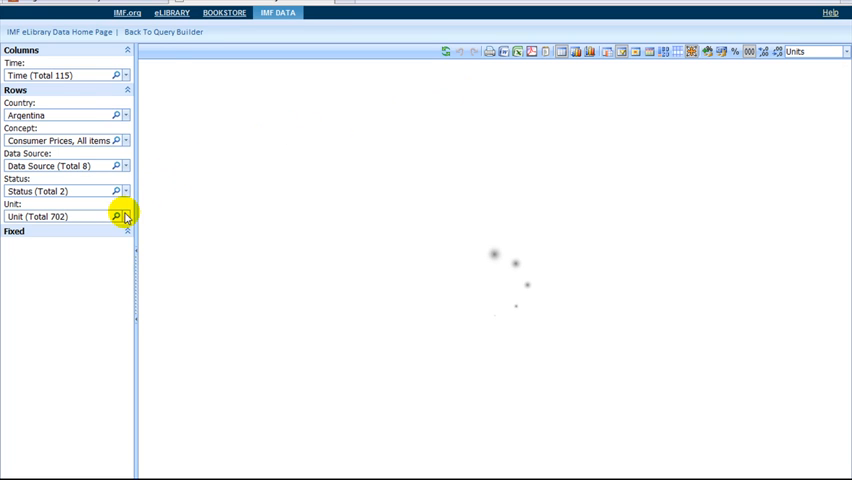
left_click(116, 216)
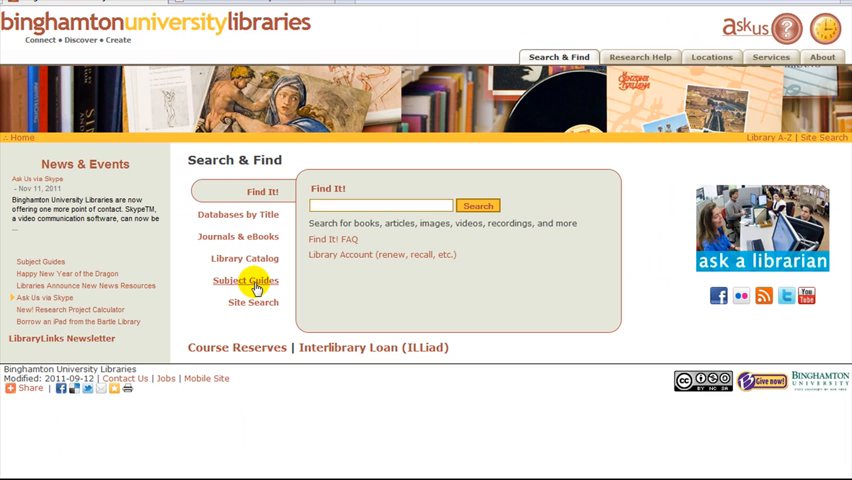
mouse_move(424, 140)
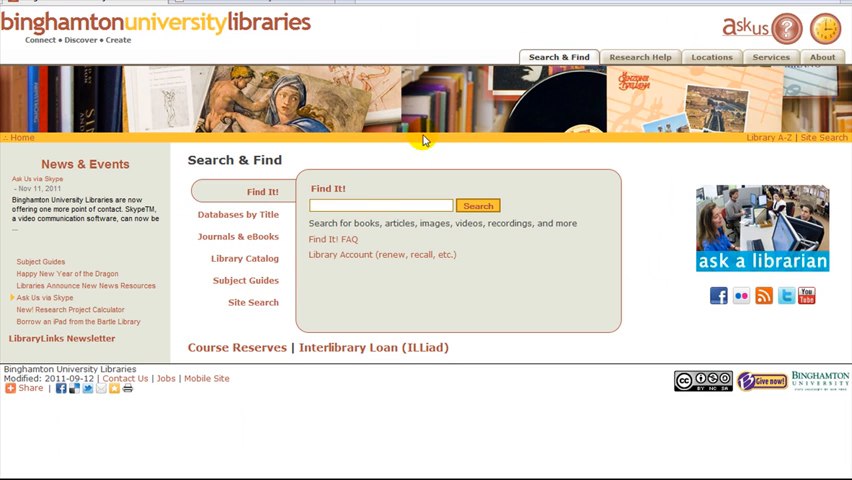